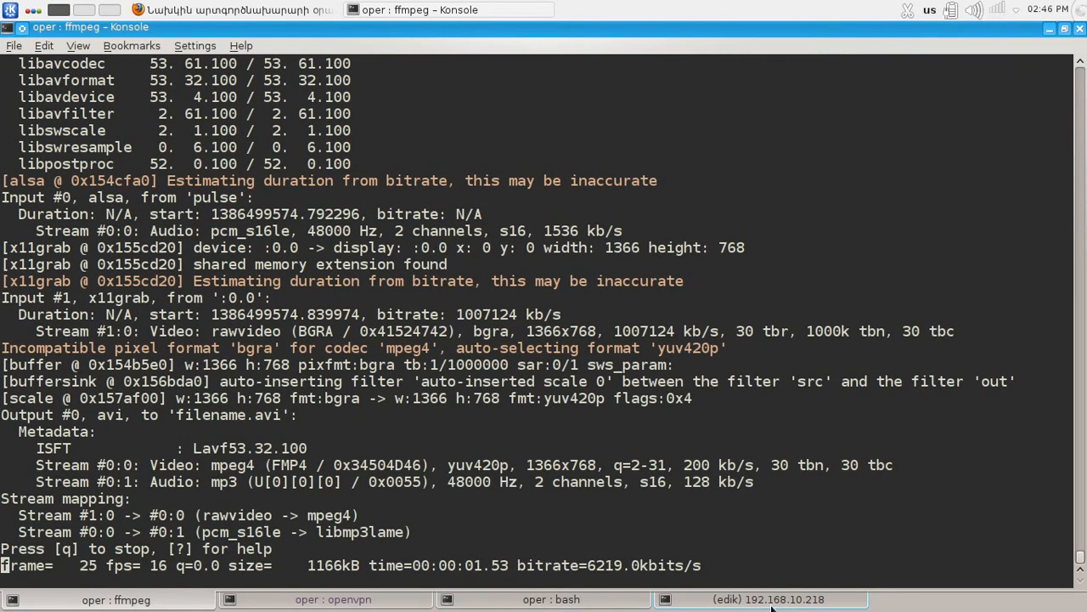
# Bring the SSH session to Distribution-1 (192.168.10.218) to the front at its prompt
pyautogui.click(761, 598)
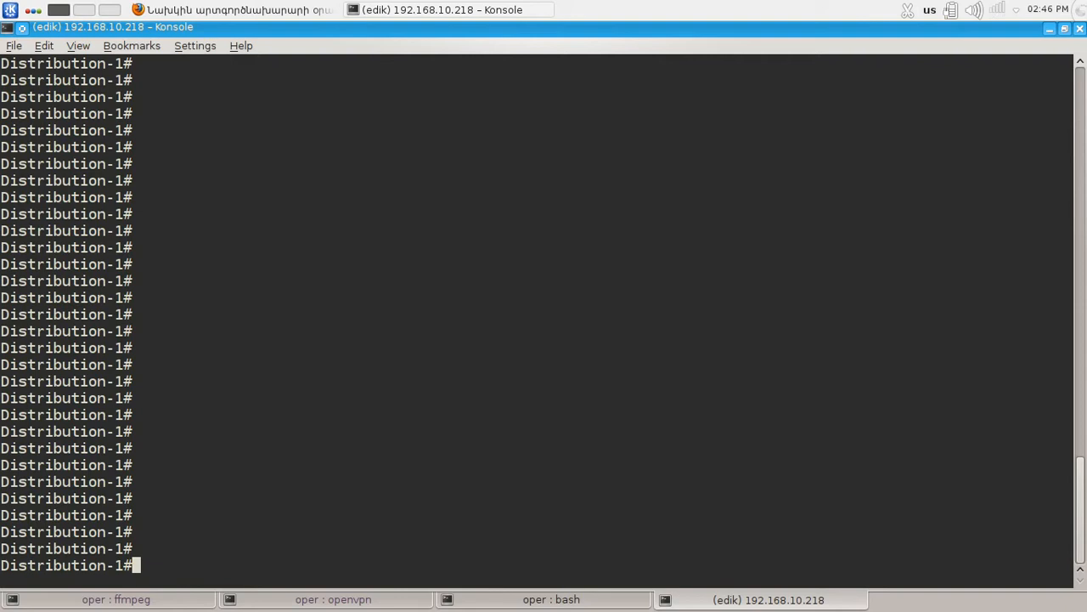
# Run 'show flash:' to list the IOS images and config files on the switch
pyautogui.write('show')
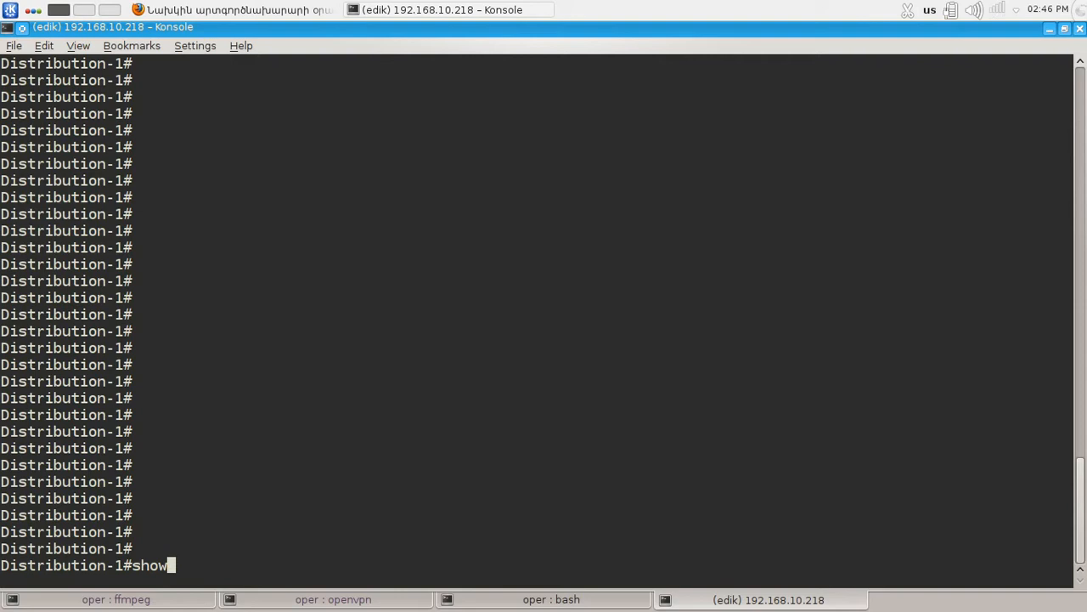
pyautogui.write('flash:')
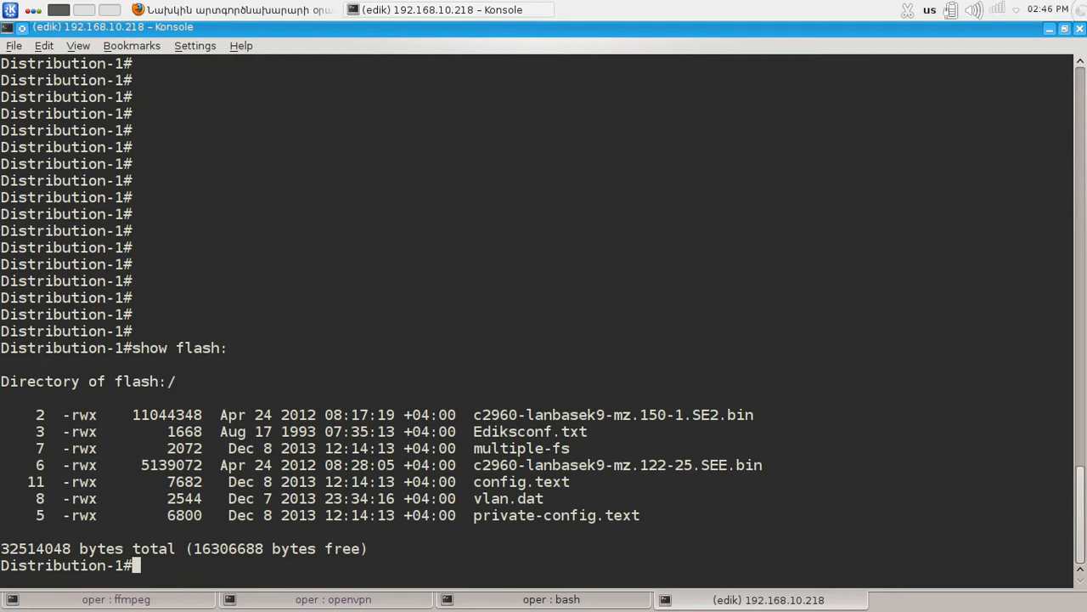
pyautogui.press('Return')
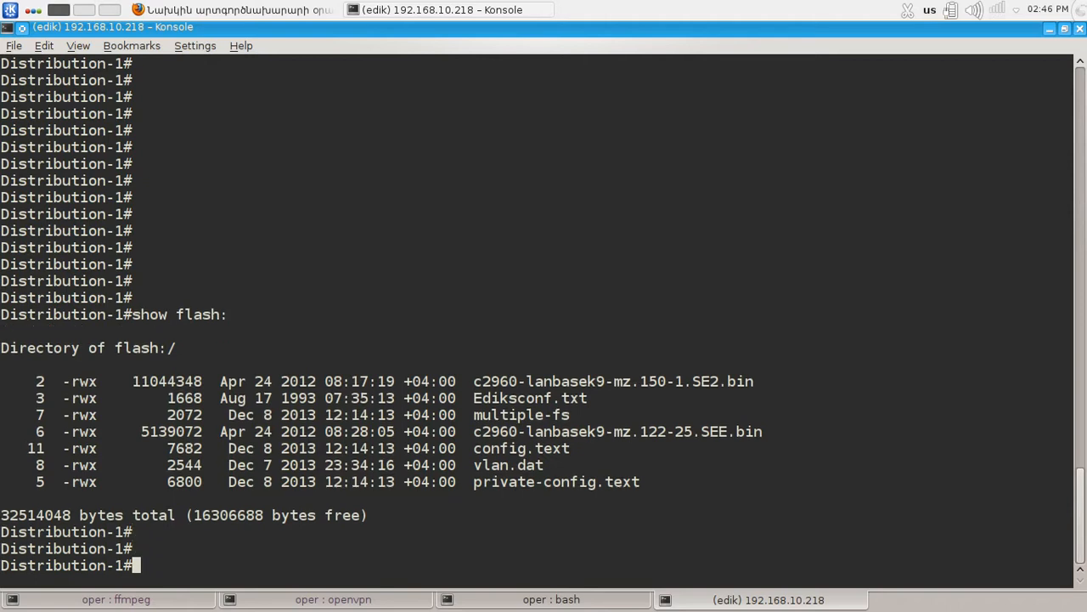
# Make flash:config-archive, change into it, verify with pwd, then enter 'conf t'
pyautogui.write('mkdir config-archive')
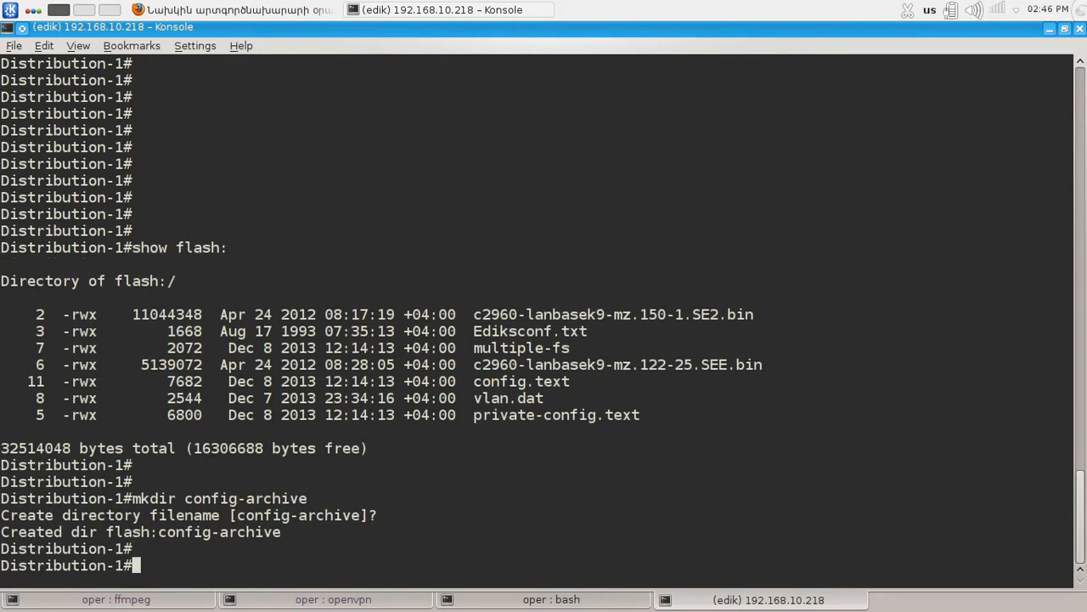
pyautogui.write('cd config-archive')
pyautogui.write('pwd')
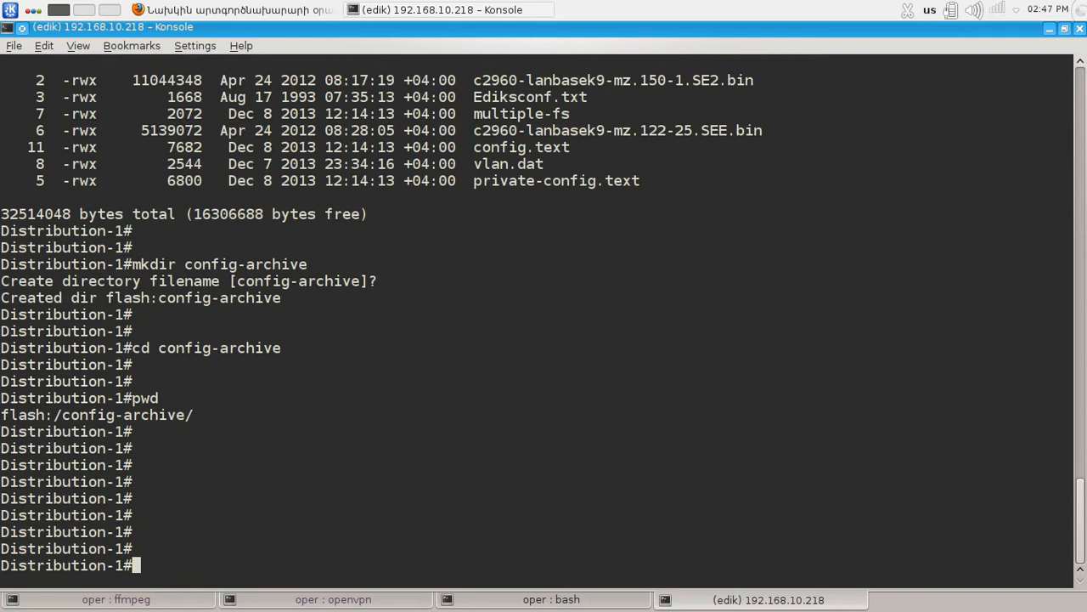
pyautogui.write('conf t')
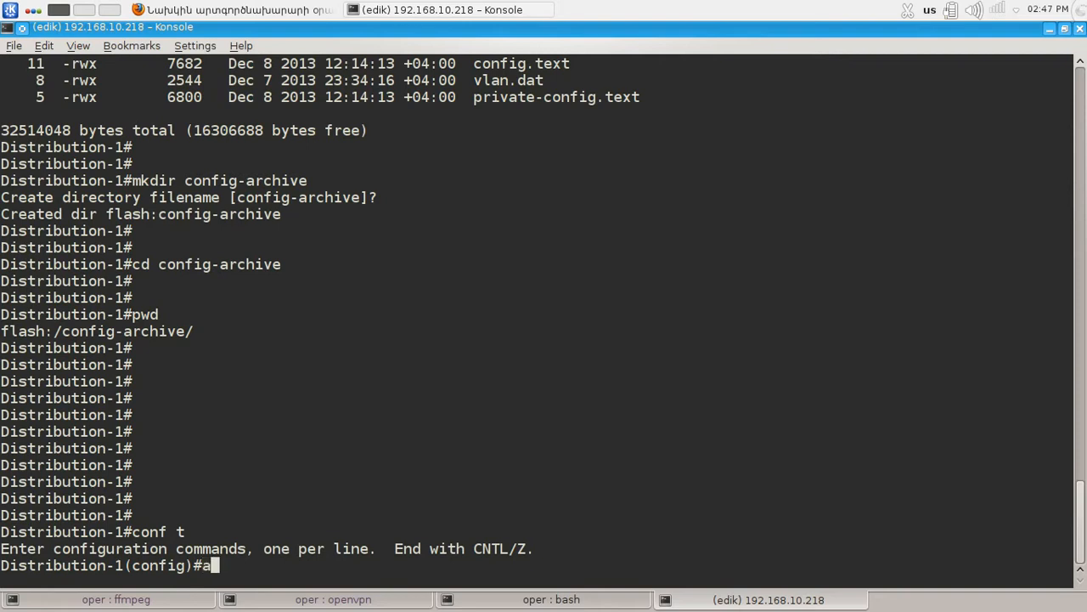
# Under 'archive', set 'path flash:' and query 'path ?' for flash/FTP/HTTP/TFTP destinations
pyautogui.write('archive')
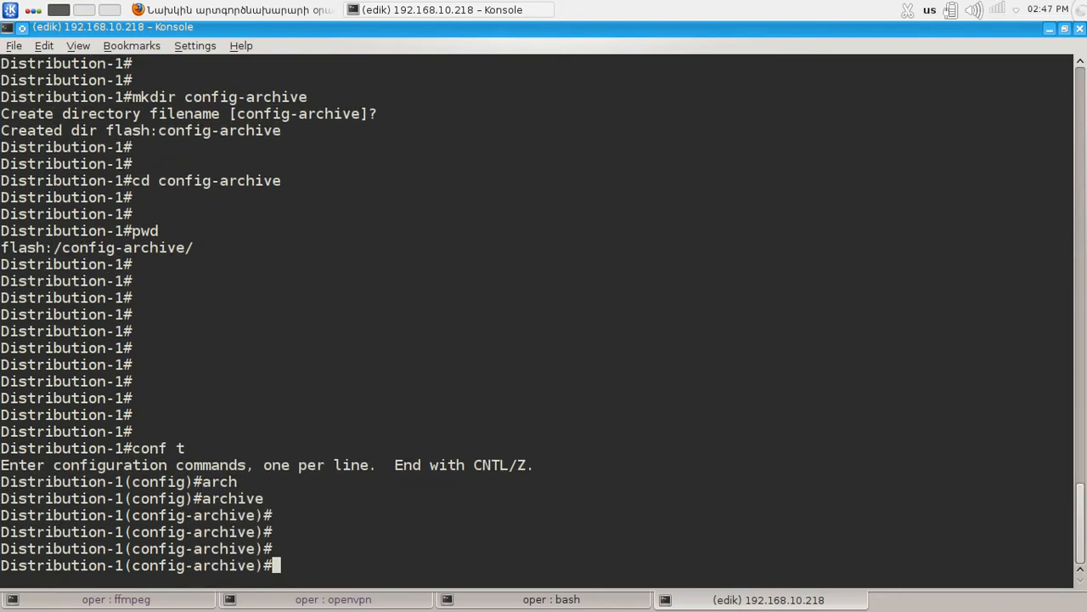
pyautogui.write('path')
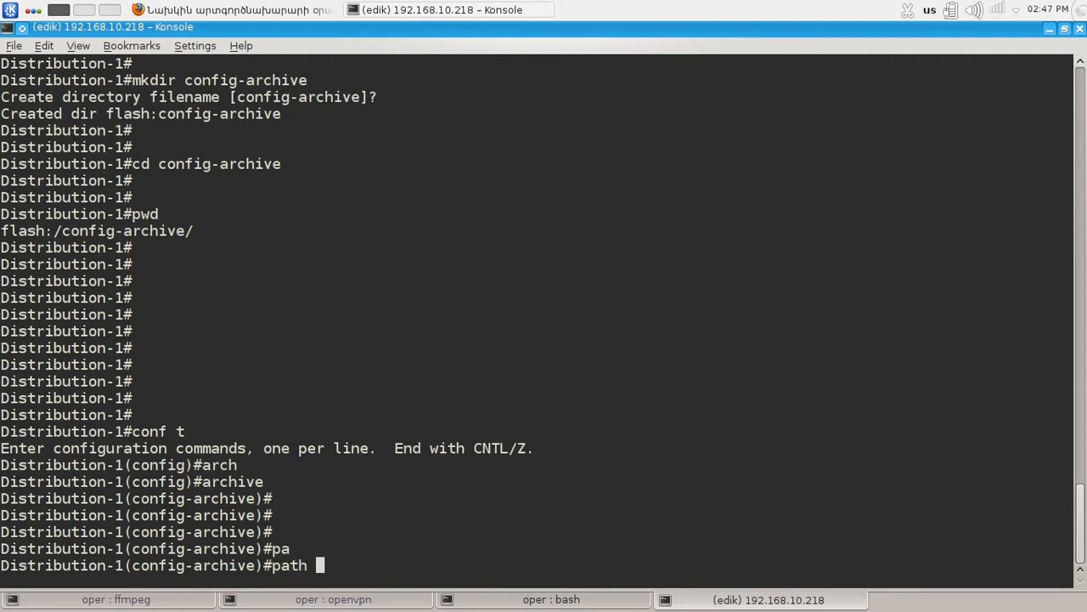
pyautogui.write('flash:')
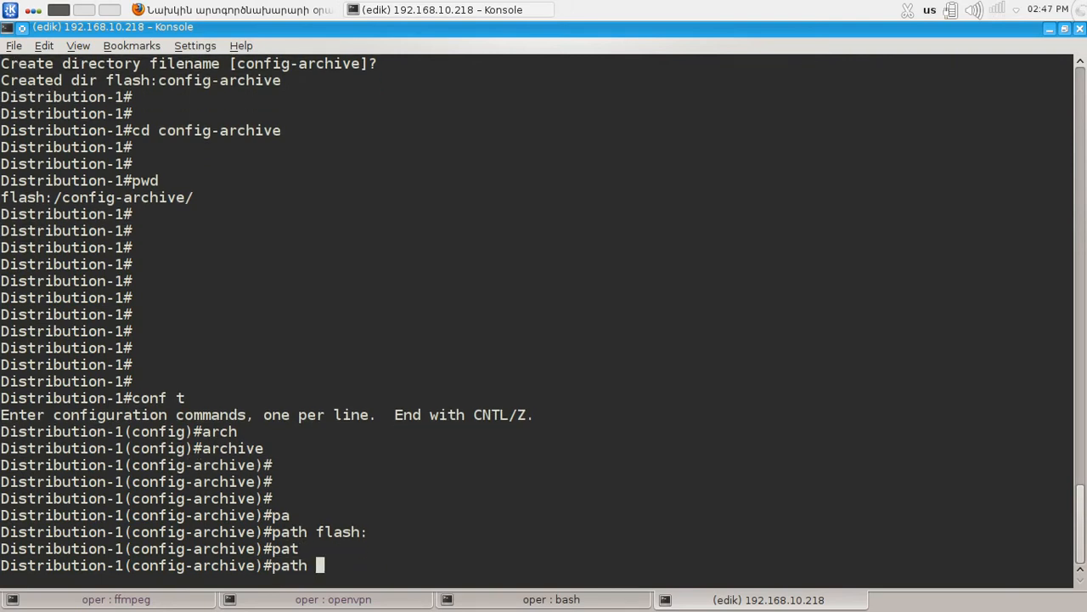
pyautogui.write('?')
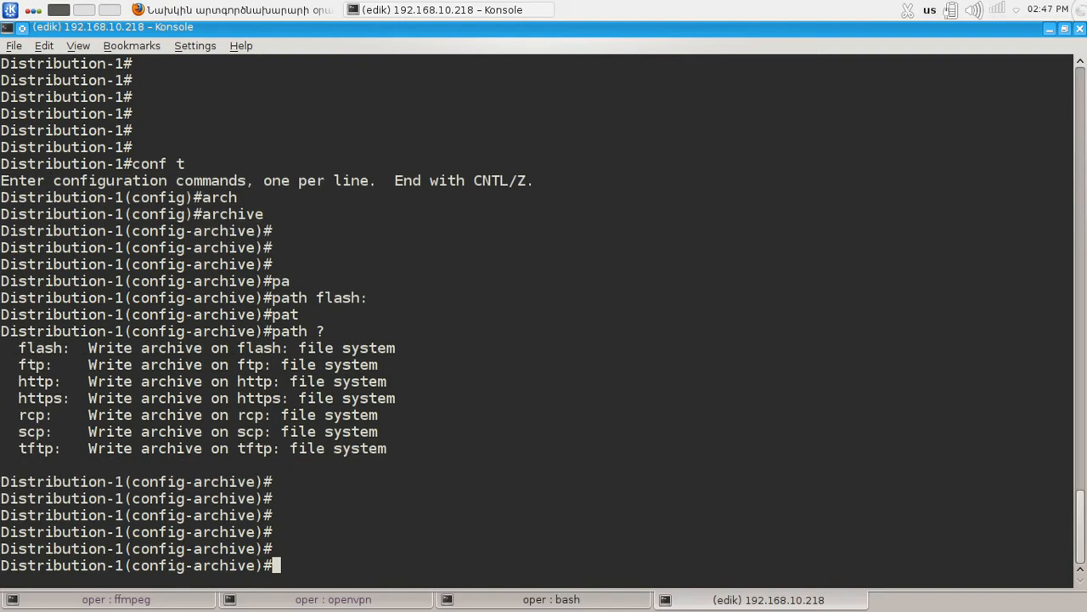
# Set archive 'maximum 5', enable write-memory, and 'end' back to privileged mode
pyautogui.write('m')
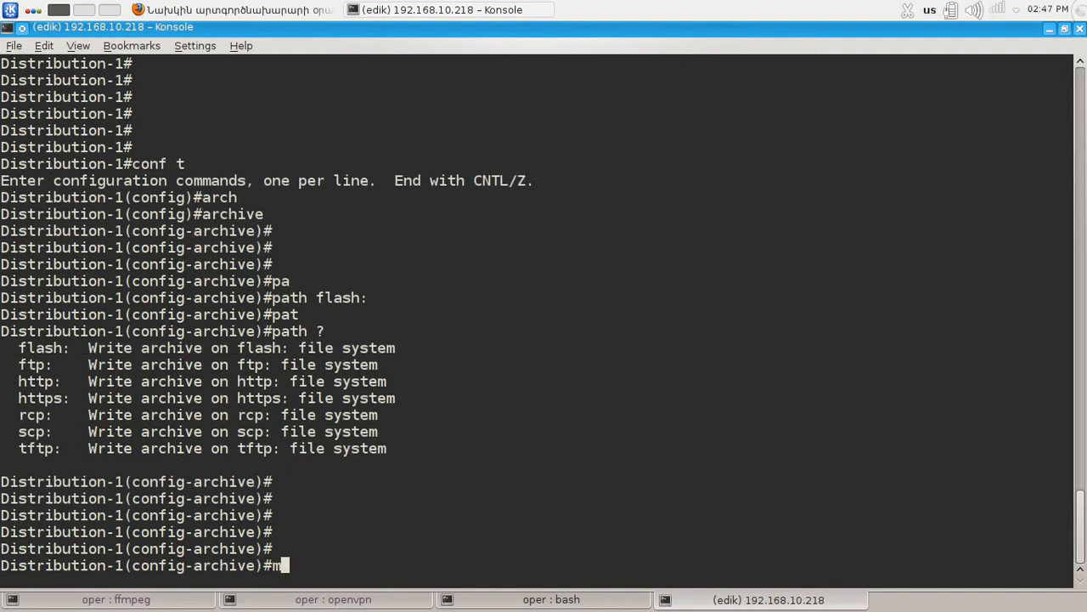
pyautogui.write('maximum')
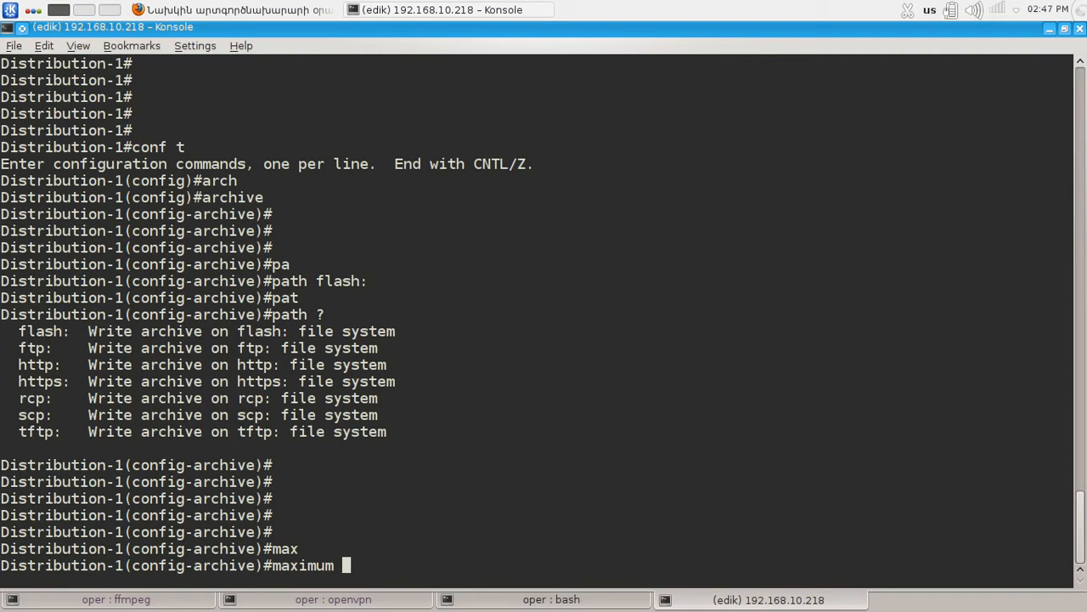
pyautogui.write('5')
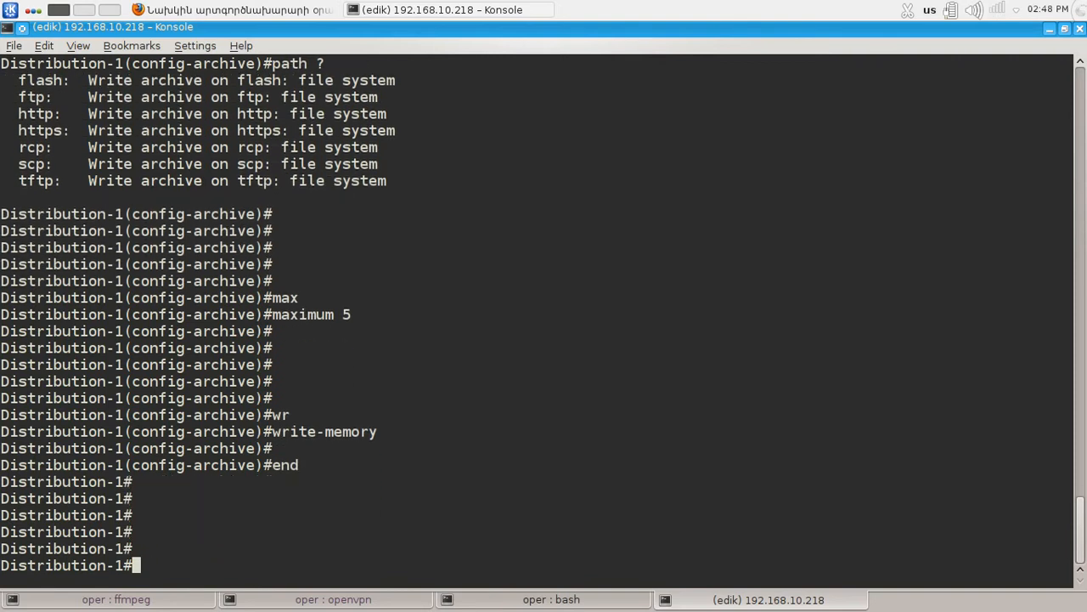
# Alternate 'wr' and 'dir' until flash:/config-archive holds five rotating backup files
pyautogui.write('dir')
pyautogui.write('wr')
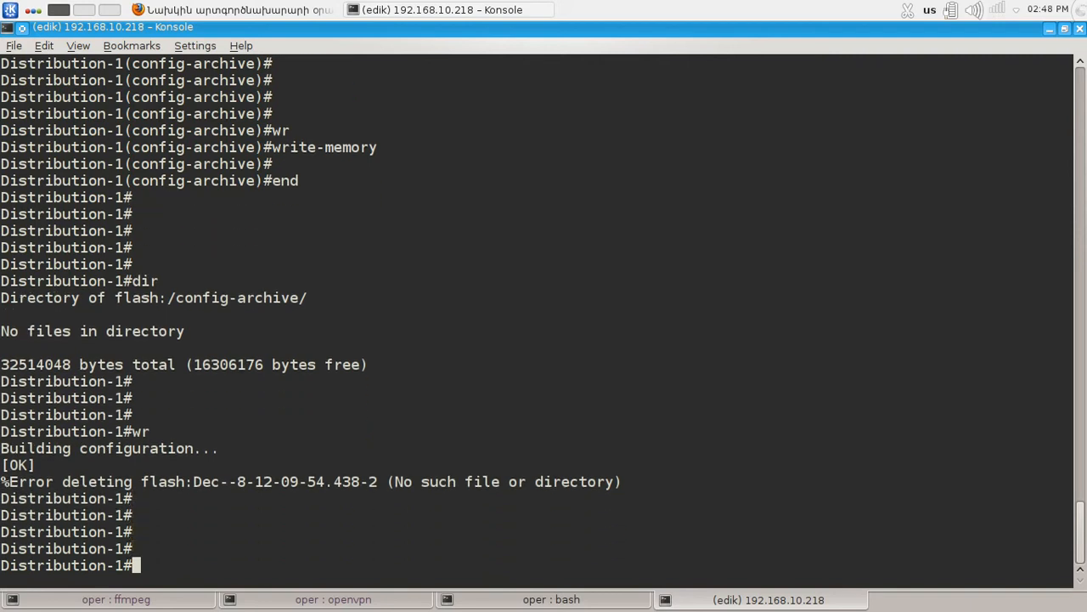
pyautogui.write('di')
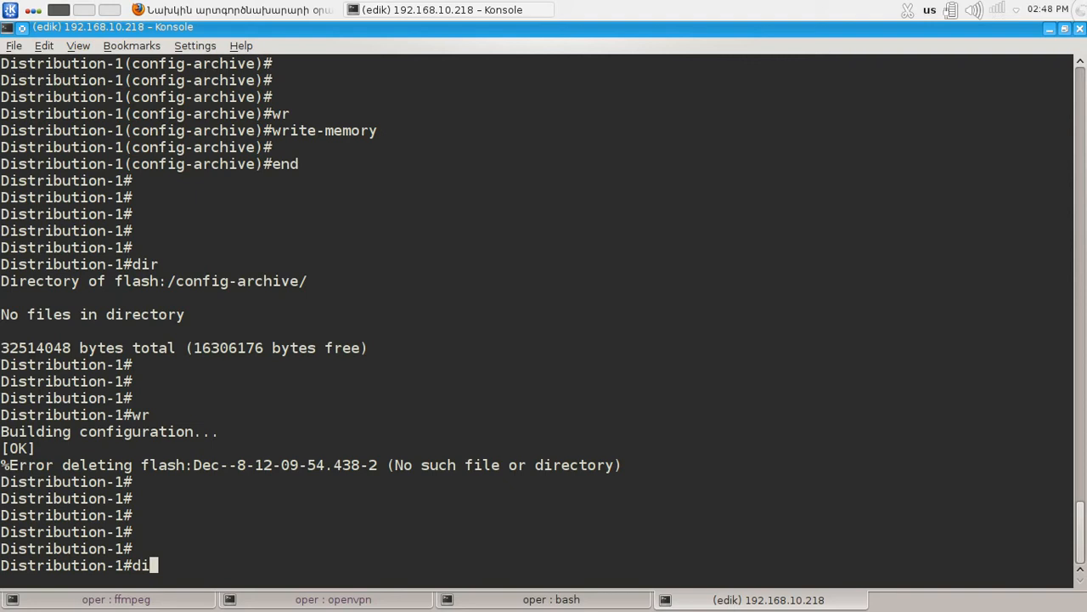
pyautogui.press('Return')
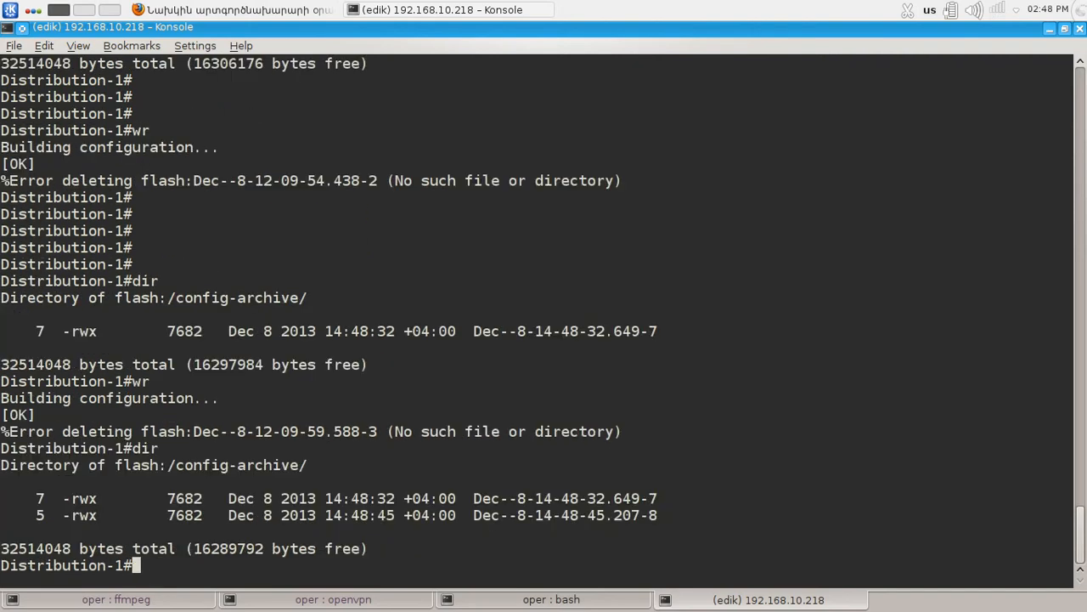
pyautogui.write('wr')
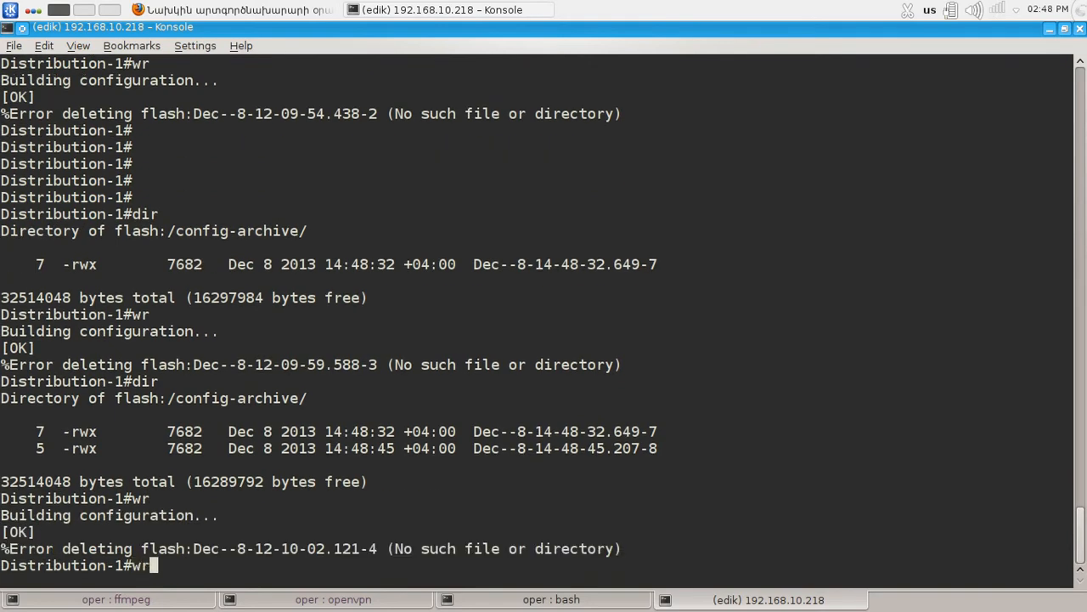
pyautogui.press('Return')
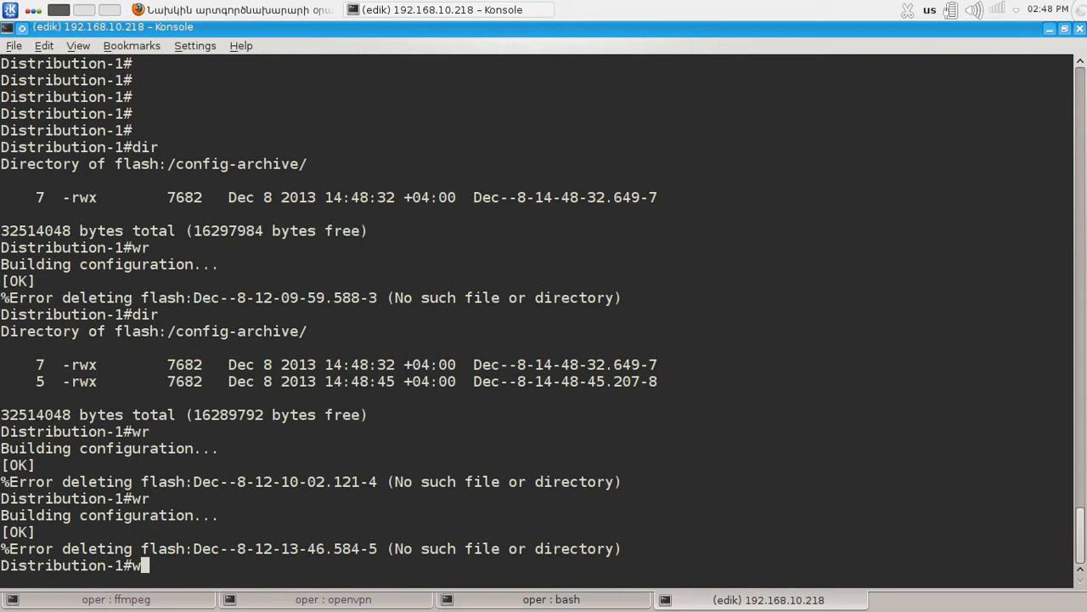
pyautogui.press('Return')
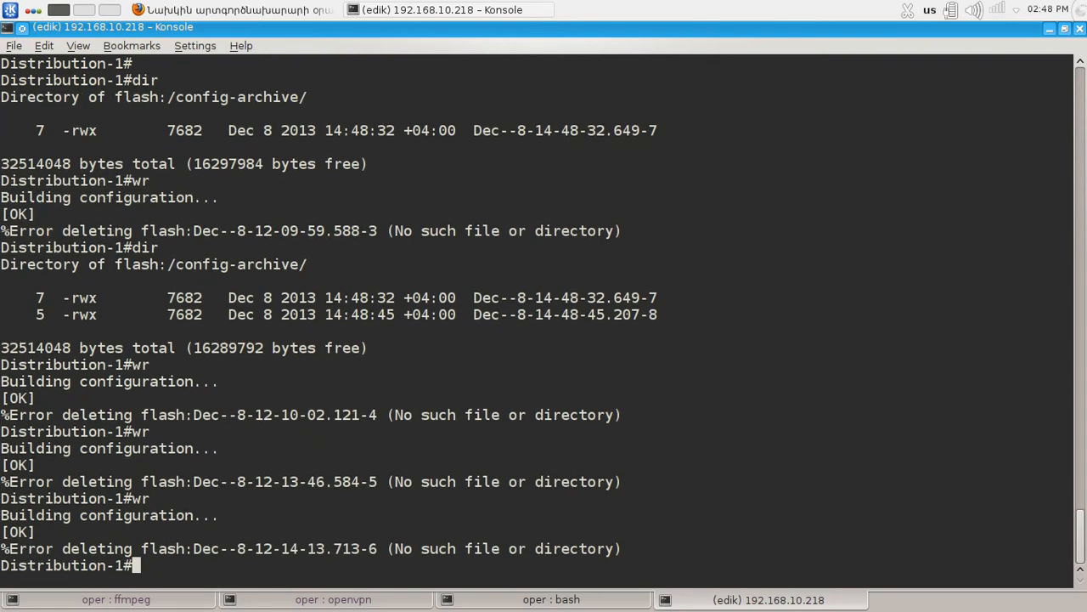
pyautogui.write('wr')
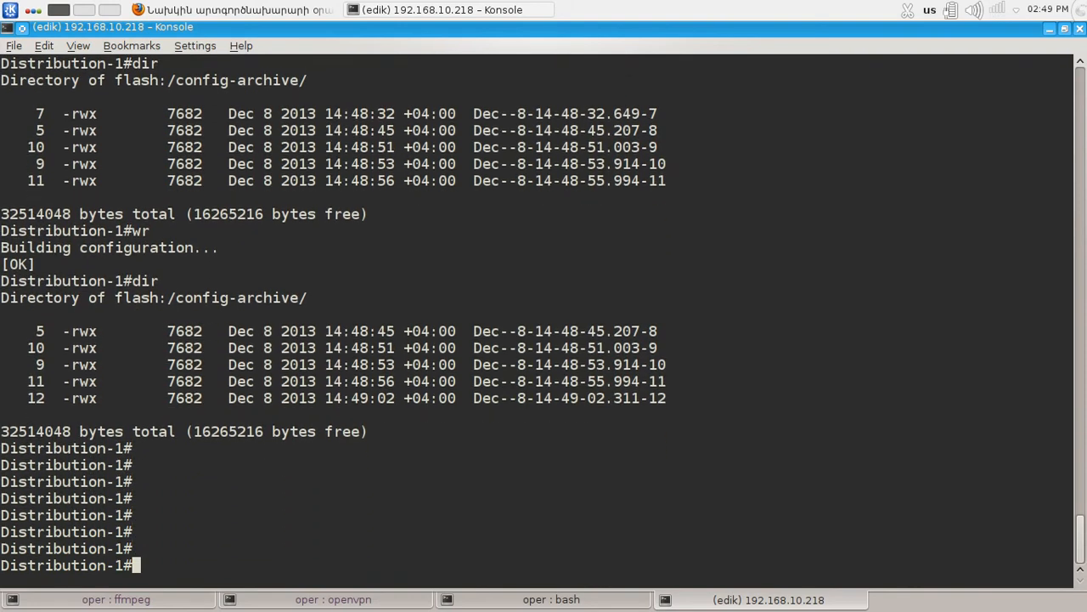
# Query 'configure ?' and 'configure replace ?' for sources, then abandon the line with Ctrl+C
pyautogui.write('co')
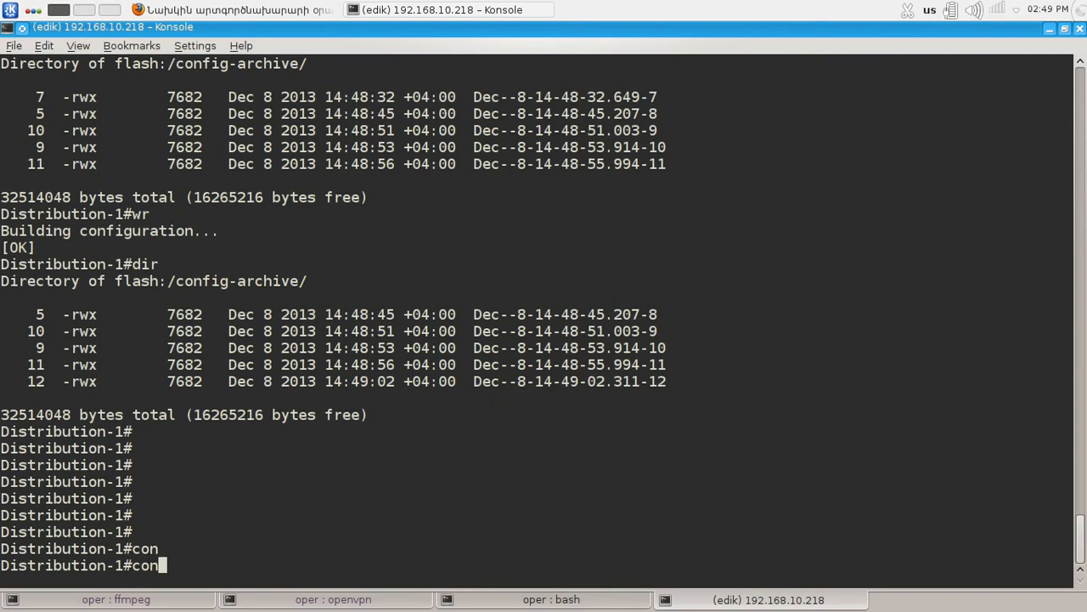
pyautogui.write('nfigure re')
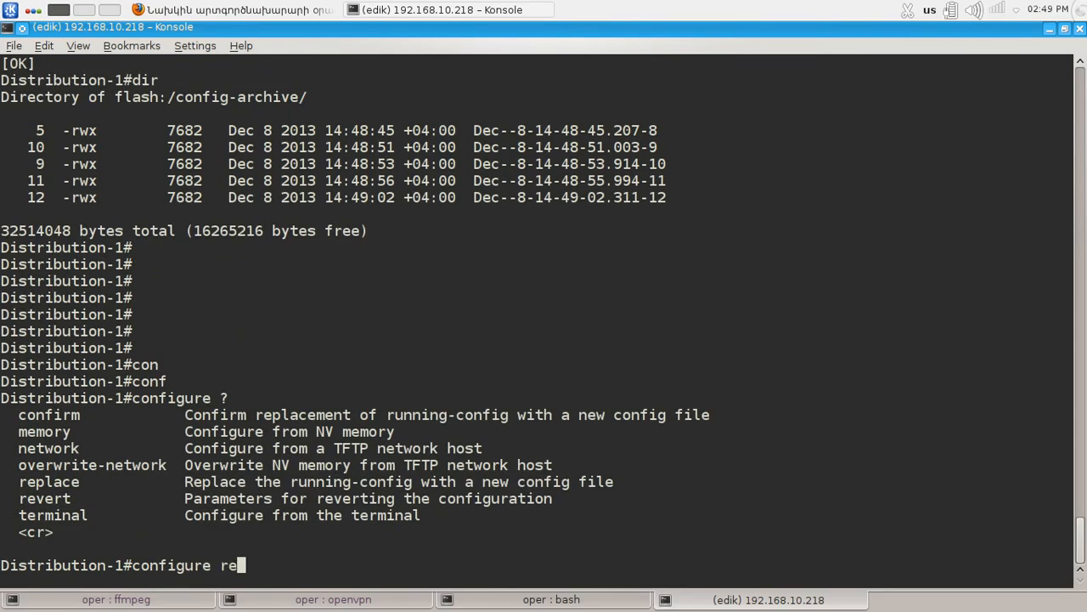
pyautogui.write('place f')
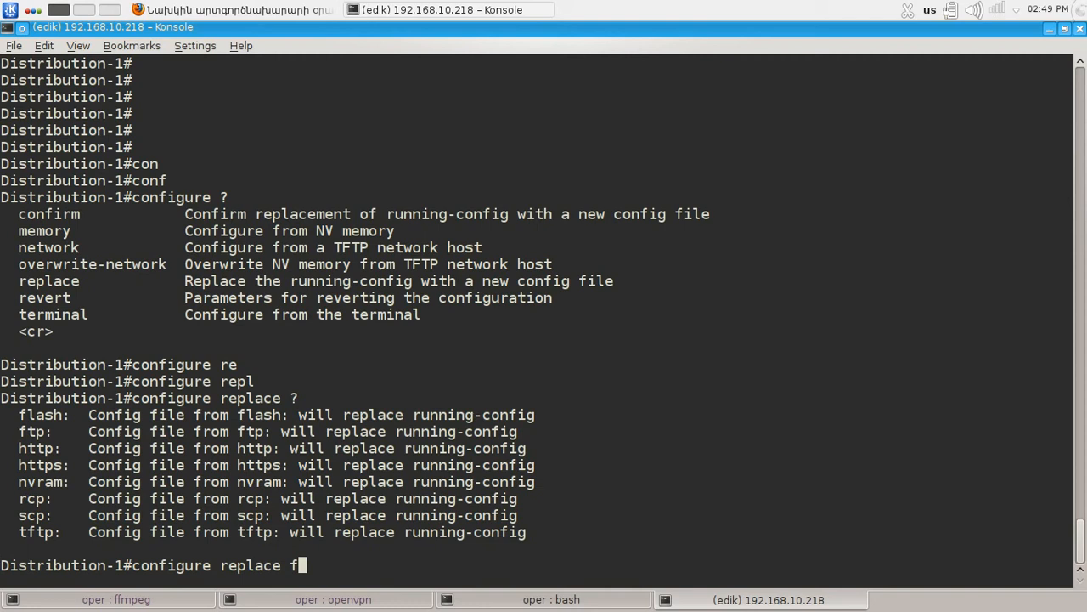
pyautogui.press('BackSpace')
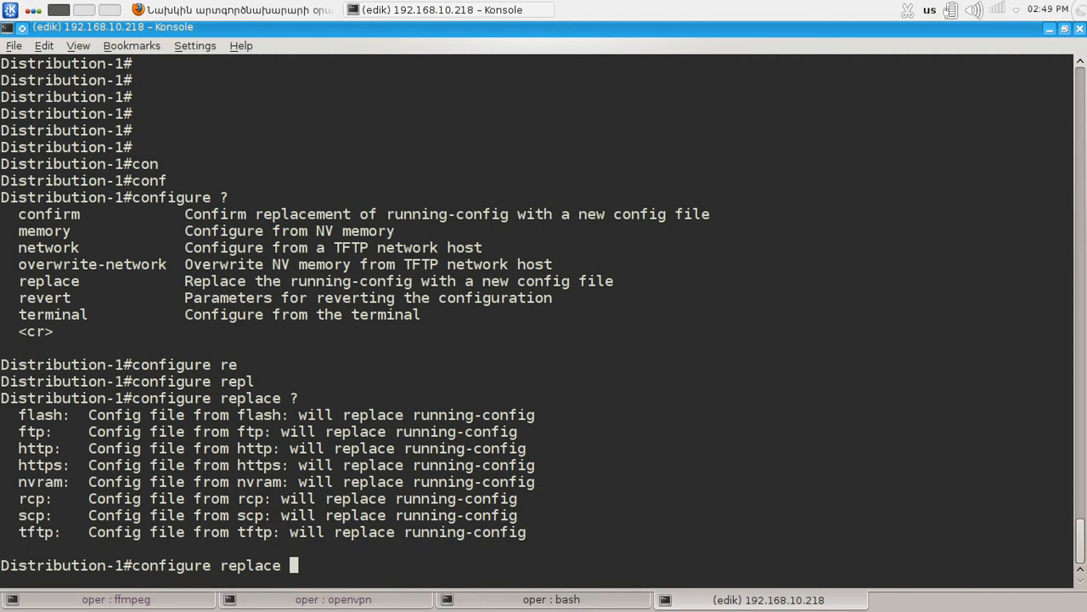
pyautogui.press('ctrl+c')
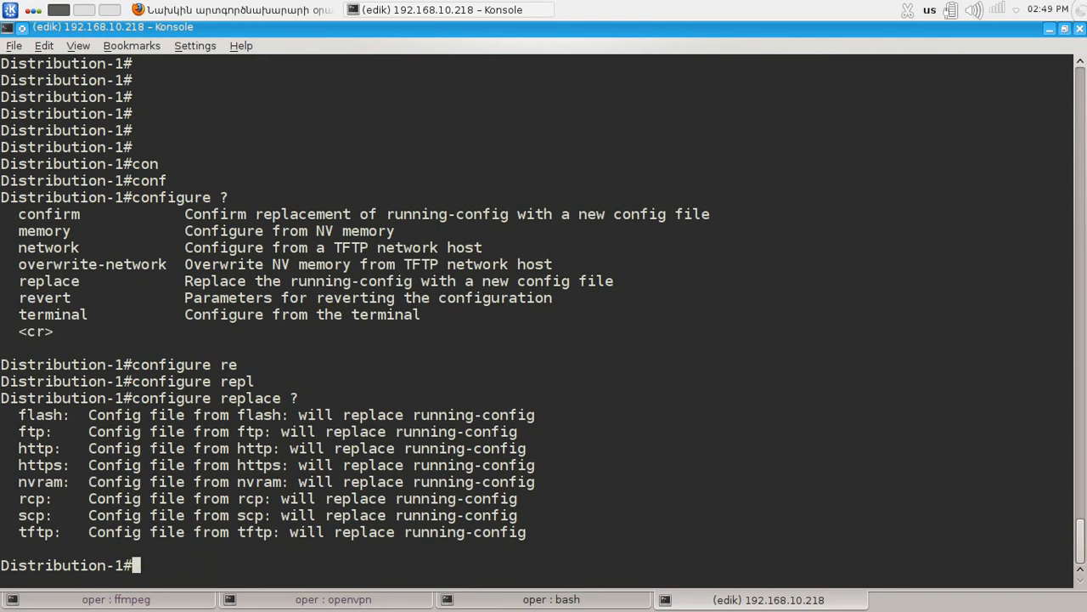
# Run 'show archive' confirming maximum 5 with five saved configurations, latest most recent
pyautogui.write('show archive')
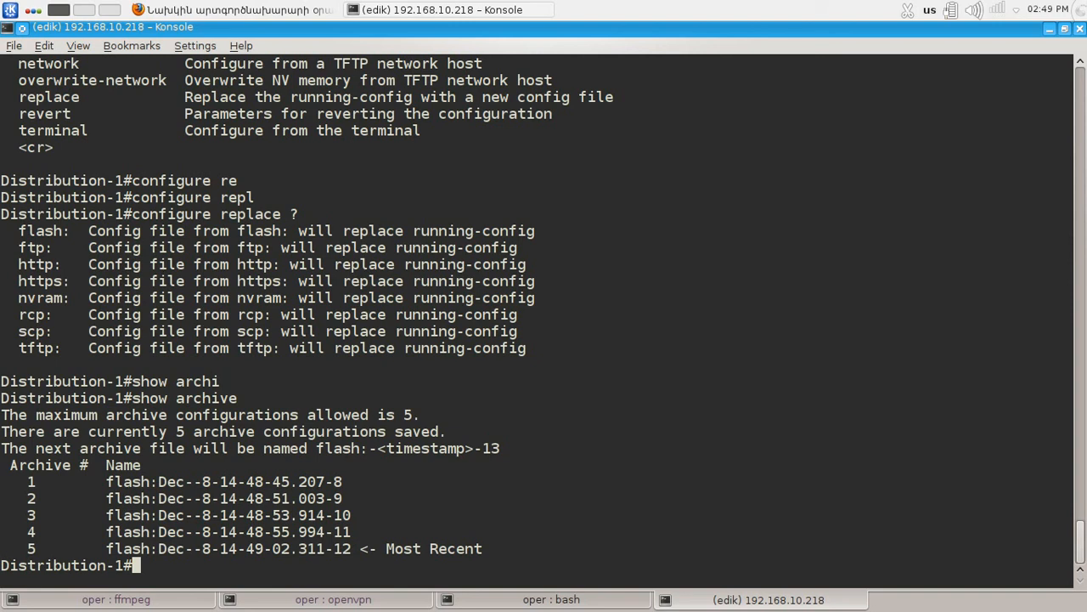
pyautogui.press('Return')
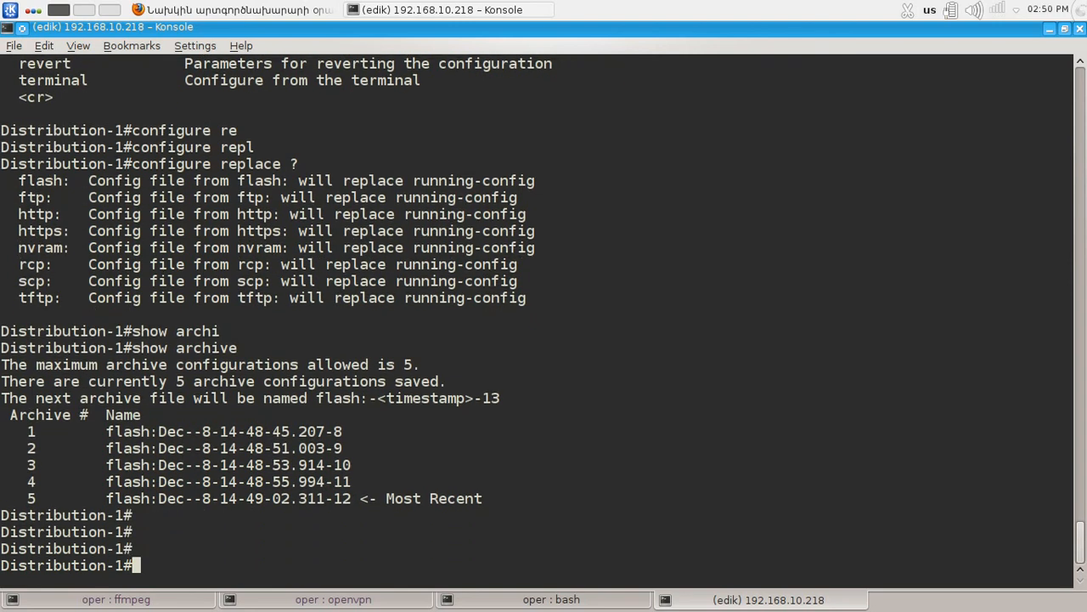